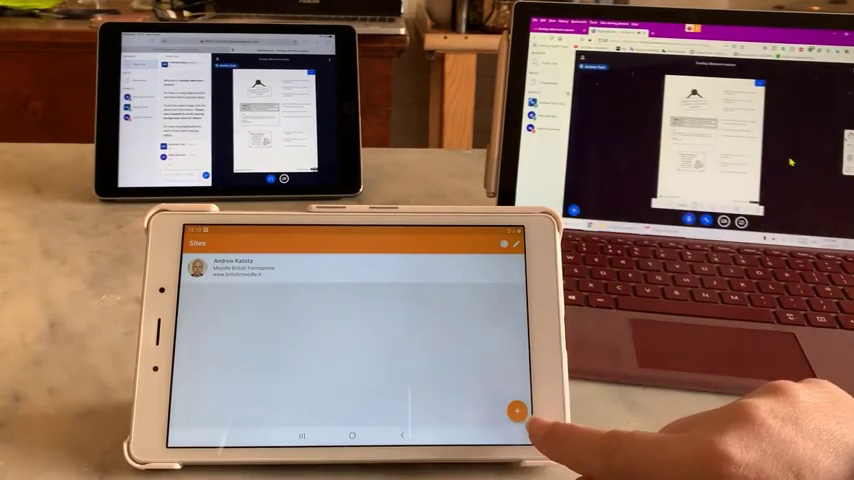
# Add a new site on the Sites screen with address andrewtk.moodlecloud.com.
pyautogui.click(516, 411)
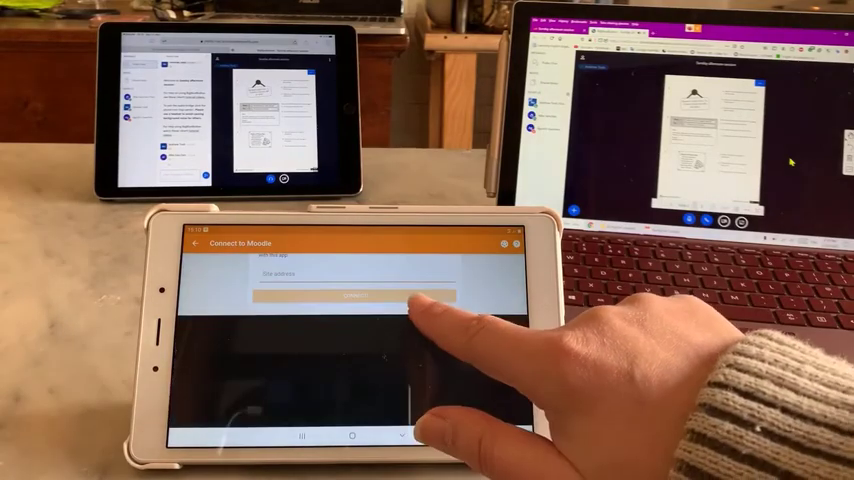
pyautogui.click(355, 273)
pyautogui.write('andrewtk.moodleclou')
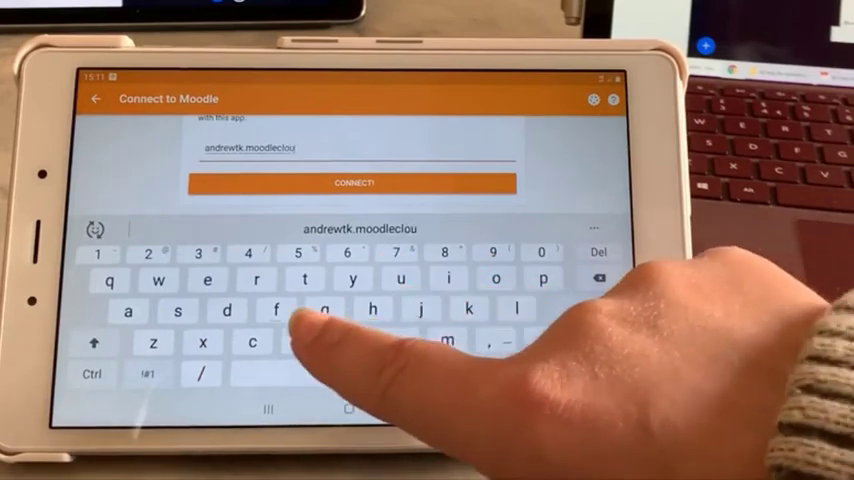
pyautogui.write('d.com')
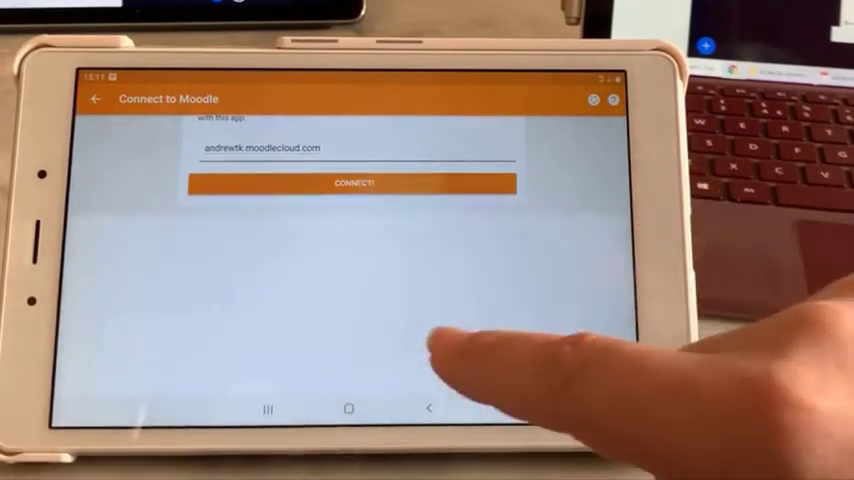
pyautogui.click(352, 183)
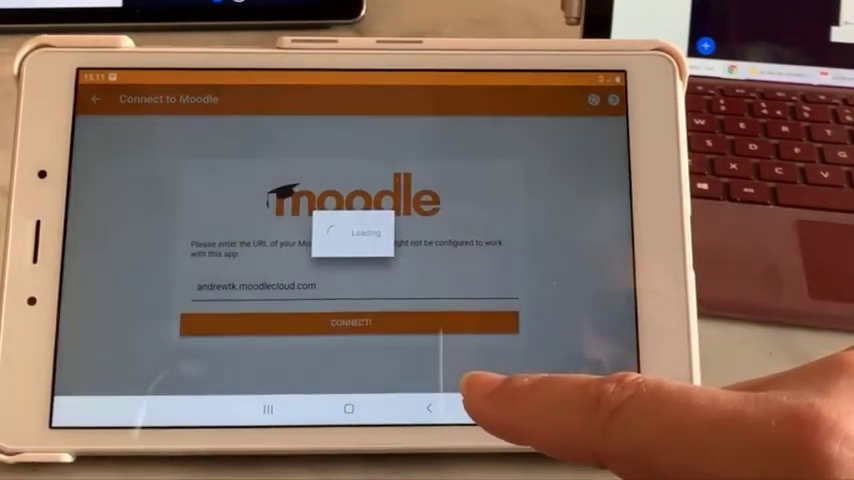
pyautogui.click(349, 321)
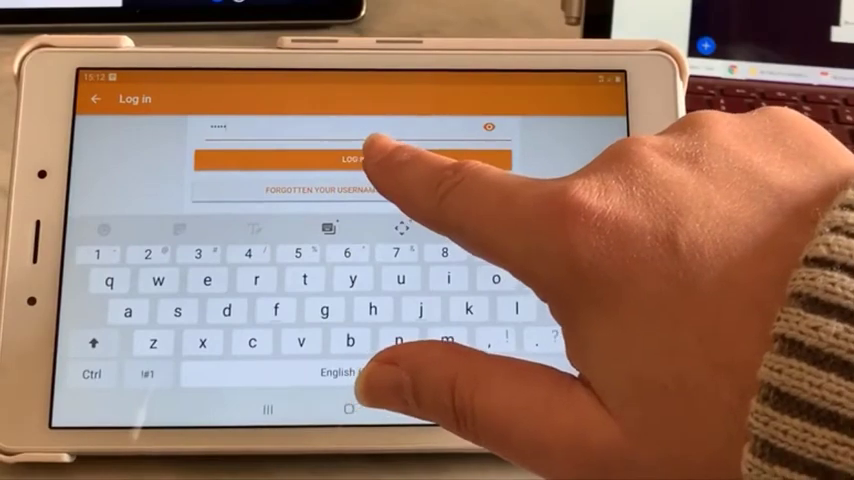
pyautogui.click(350, 159)
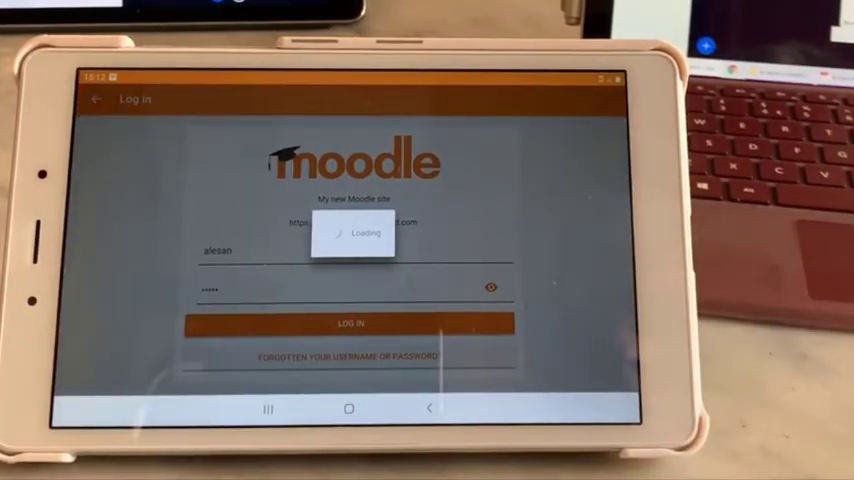
pyautogui.click(350, 322)
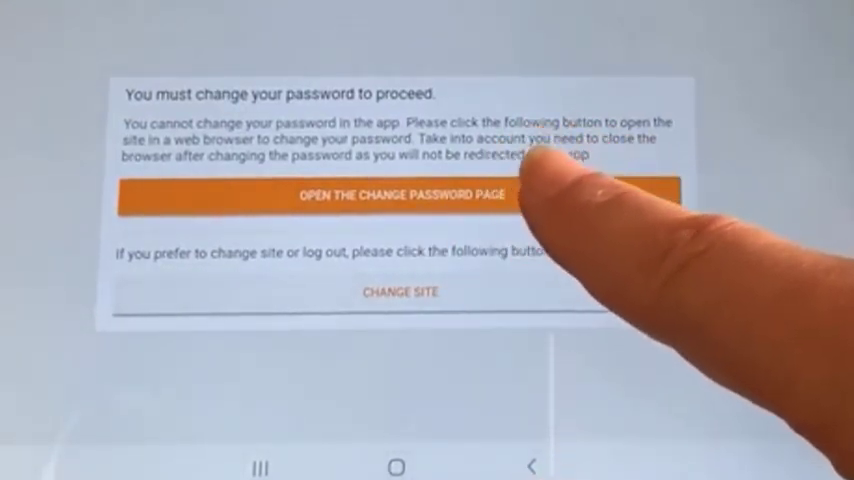
pyautogui.click(400, 195)
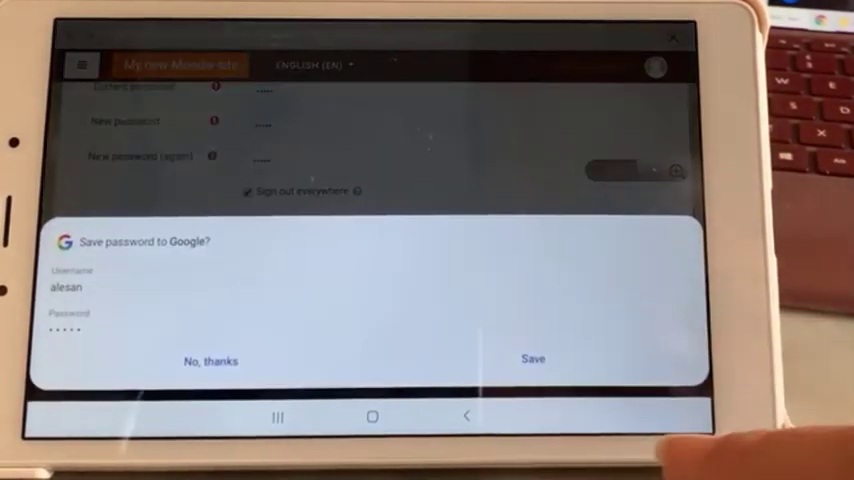
pyautogui.click(533, 359)
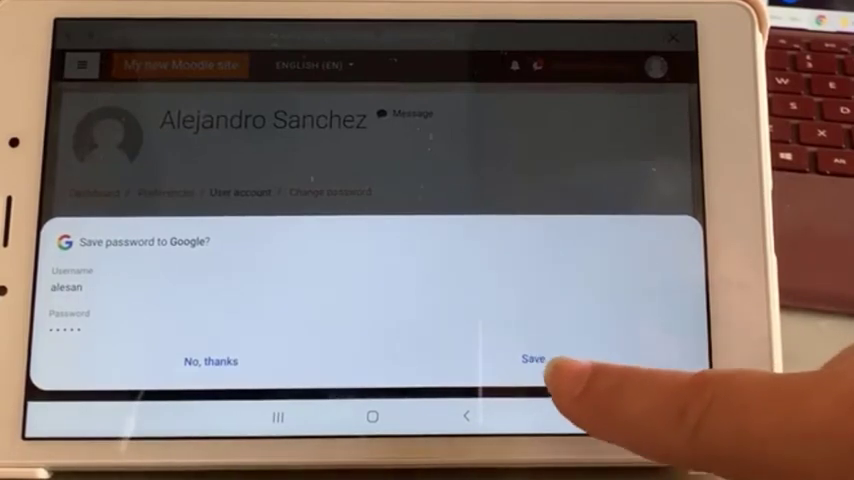
pyautogui.click(533, 360)
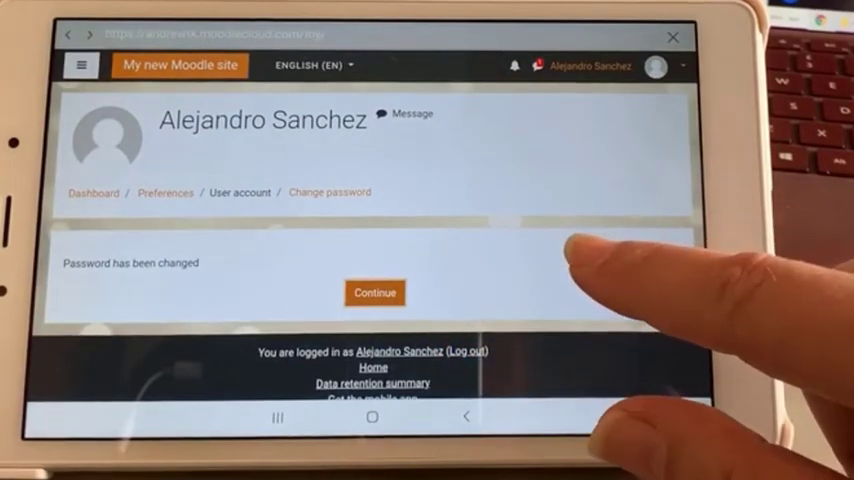
pyautogui.click(374, 292)
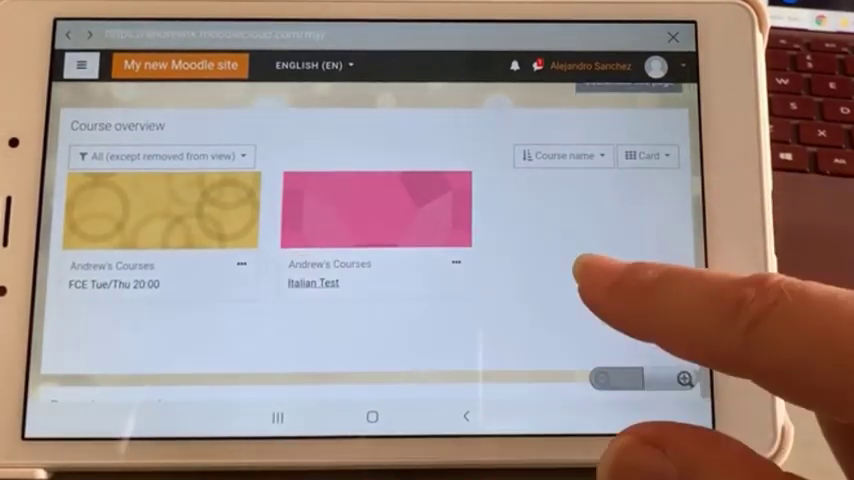
# Open the Italian Test course and join its Sunday afternoon session.
pyautogui.click(312, 283)
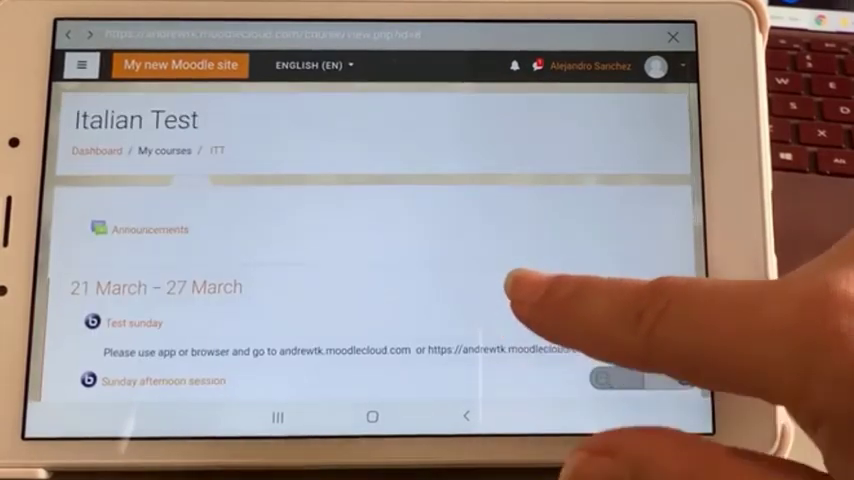
pyautogui.scroll(-3)
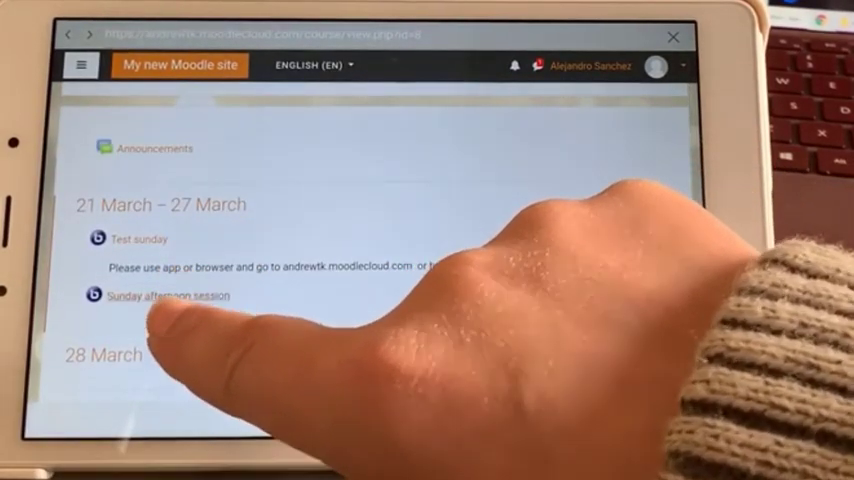
pyautogui.click(161, 295)
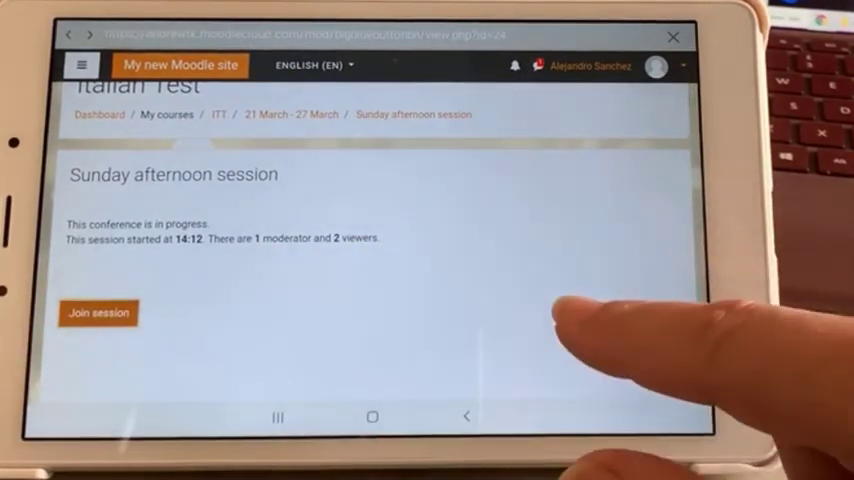
pyautogui.click(98, 313)
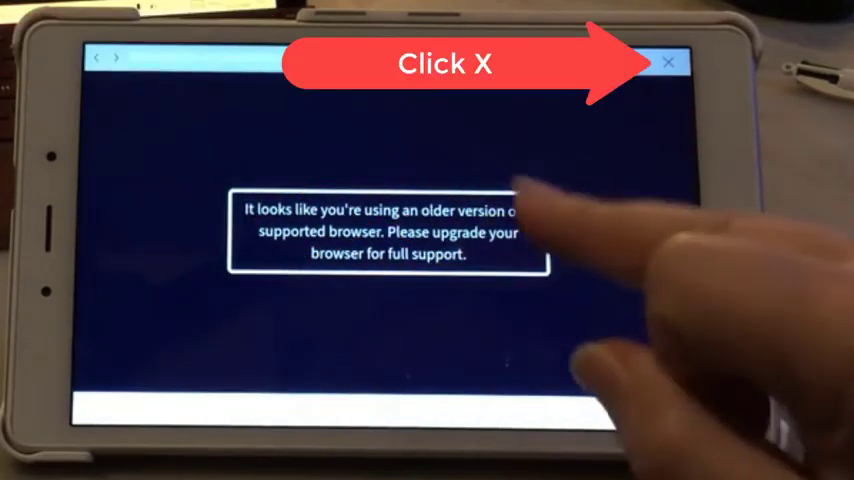
# Close the in-app browser, reconnect and log back in to reach the Dashboard.
pyautogui.click(667, 62)
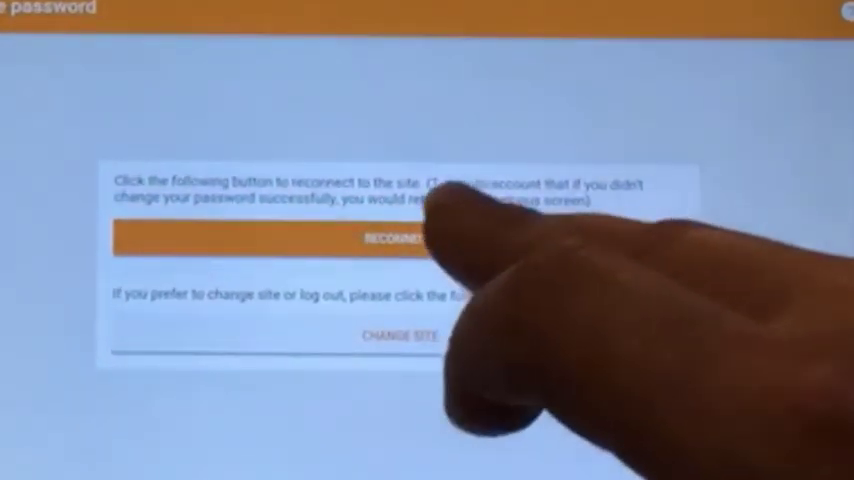
pyautogui.click(398, 238)
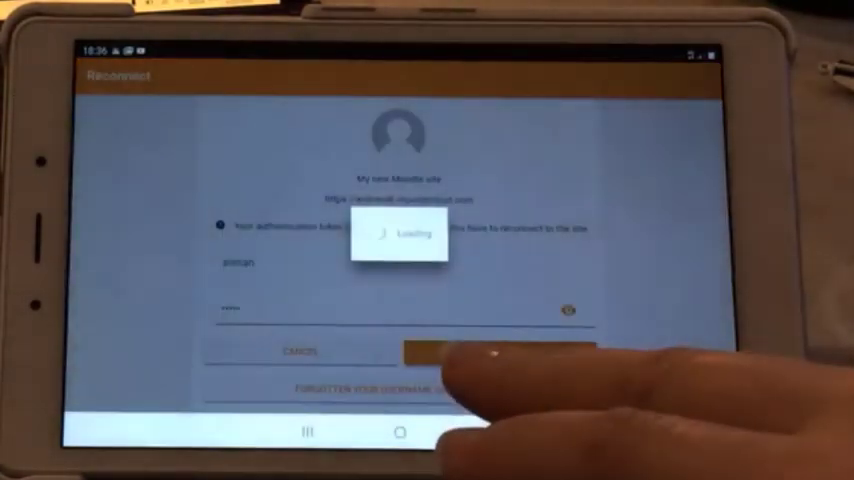
pyautogui.click(490, 350)
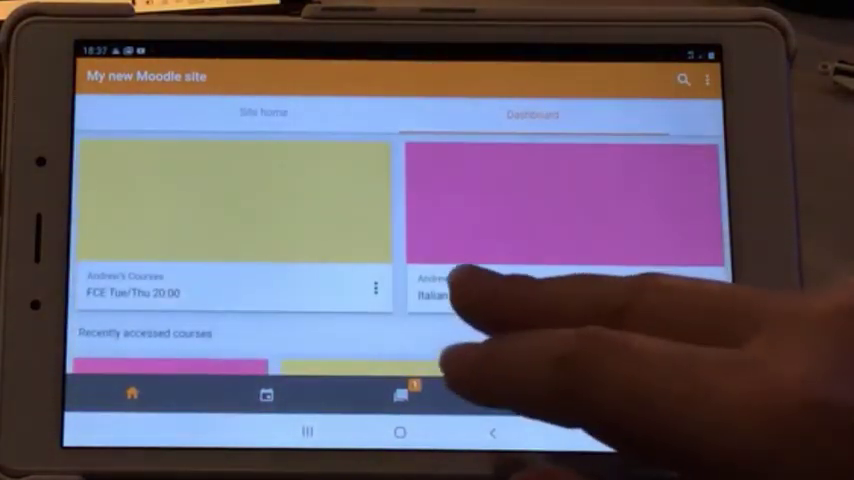
# Open the Italian Test course and its Sunday eve test BigBlueButton session.
pyautogui.click(560, 200)
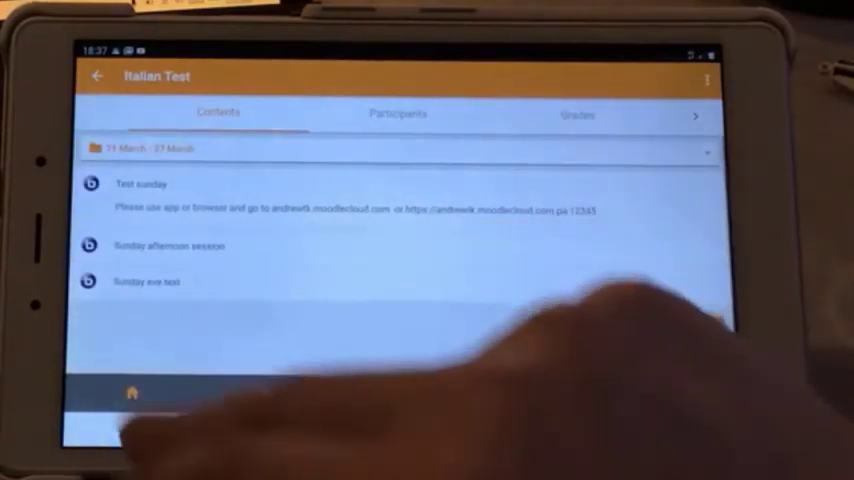
pyautogui.click(160, 282)
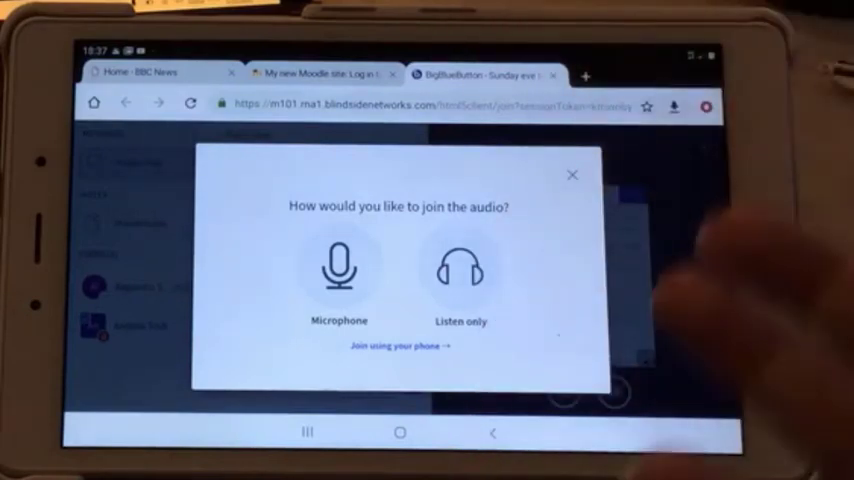
# Join audio with the microphone, allow recording in Chrome, and confirm the echo test.
pyautogui.click(338, 270)
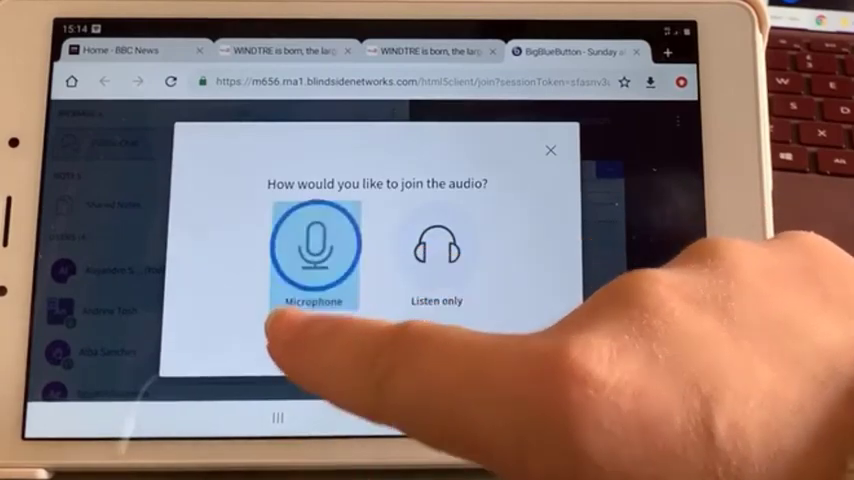
pyautogui.click(314, 243)
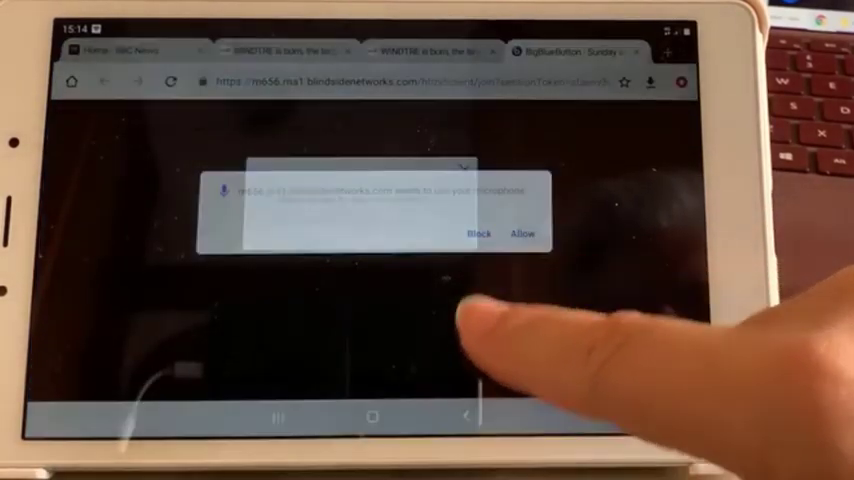
pyautogui.click(522, 233)
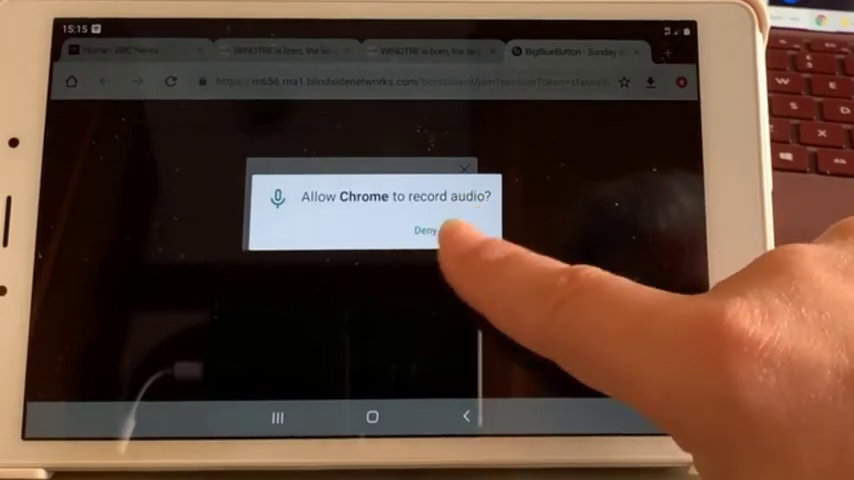
pyautogui.click(440, 231)
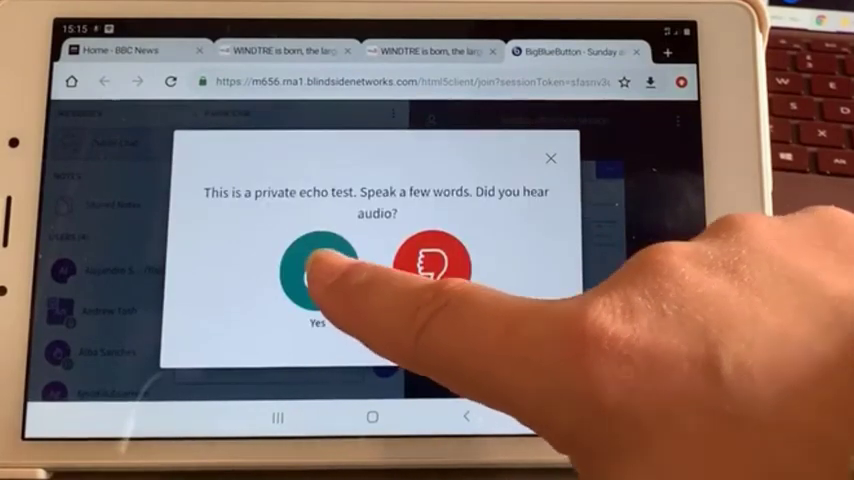
pyautogui.click(317, 265)
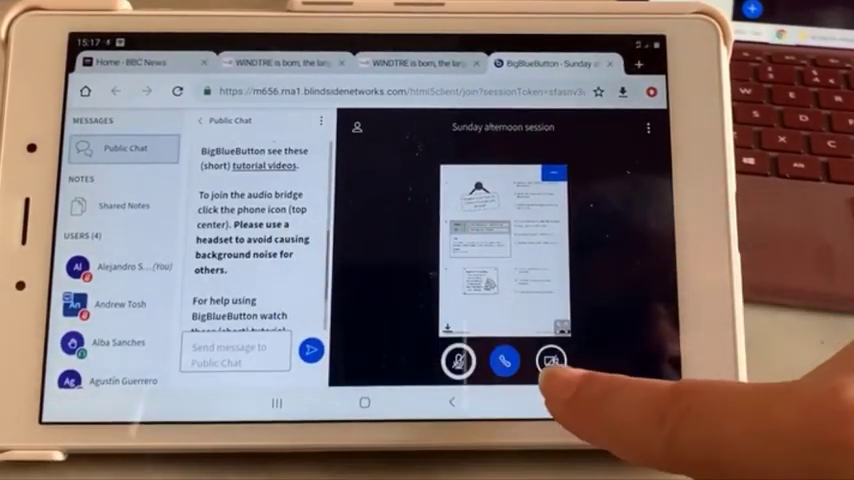
pyautogui.click(552, 361)
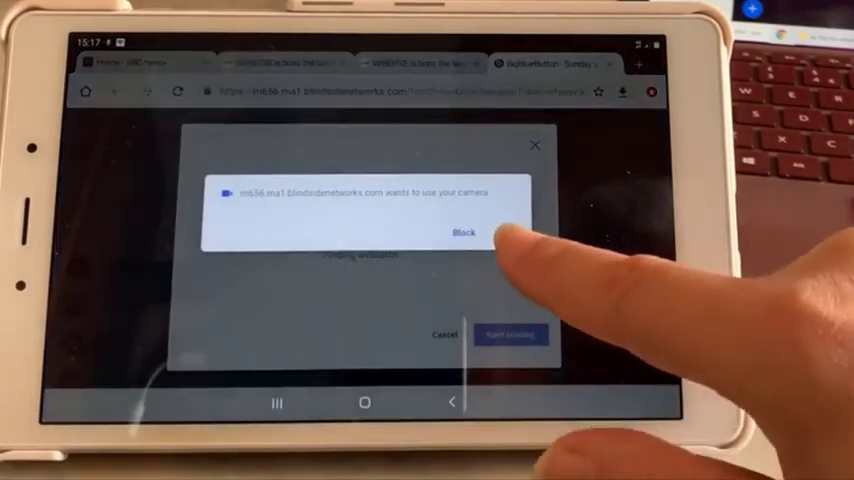
pyautogui.click(462, 232)
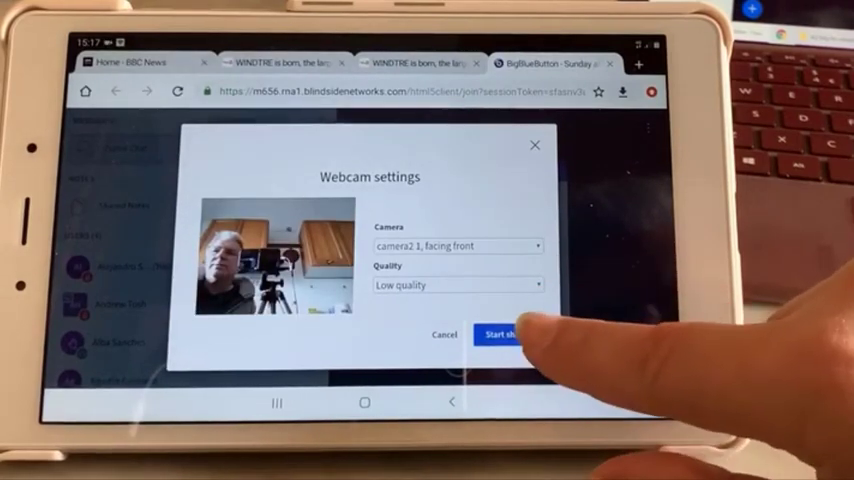
pyautogui.click(500, 334)
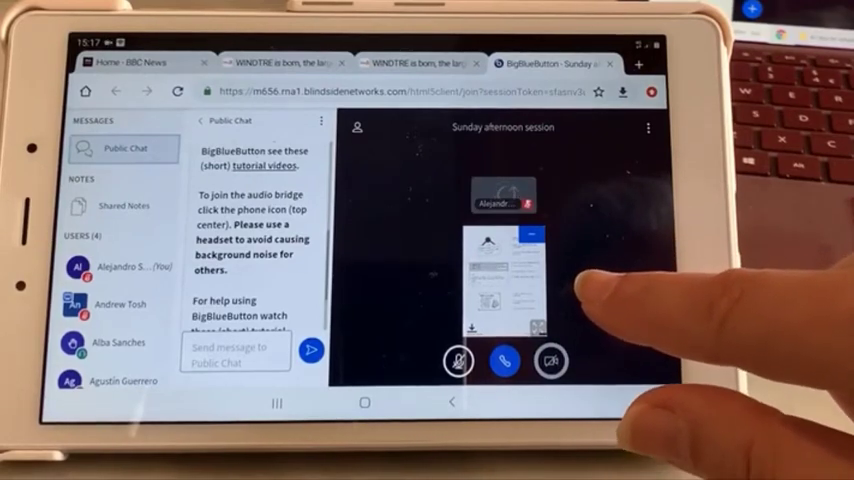
pyautogui.click(550, 361)
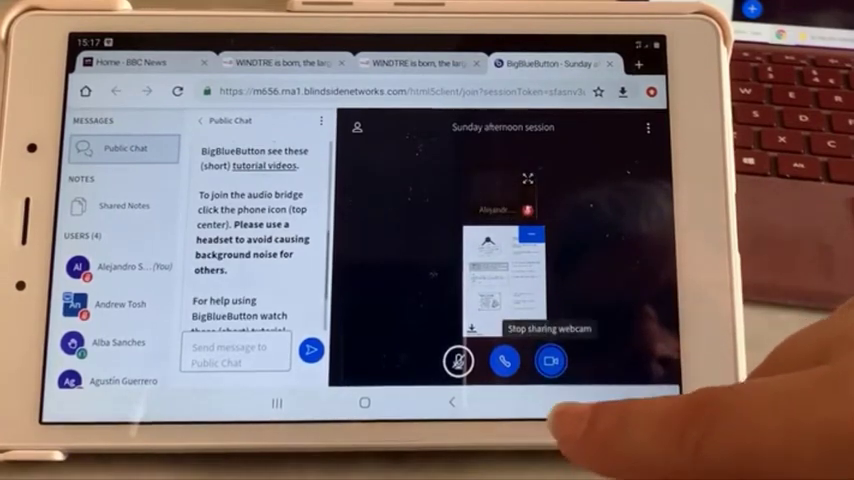
pyautogui.click(551, 361)
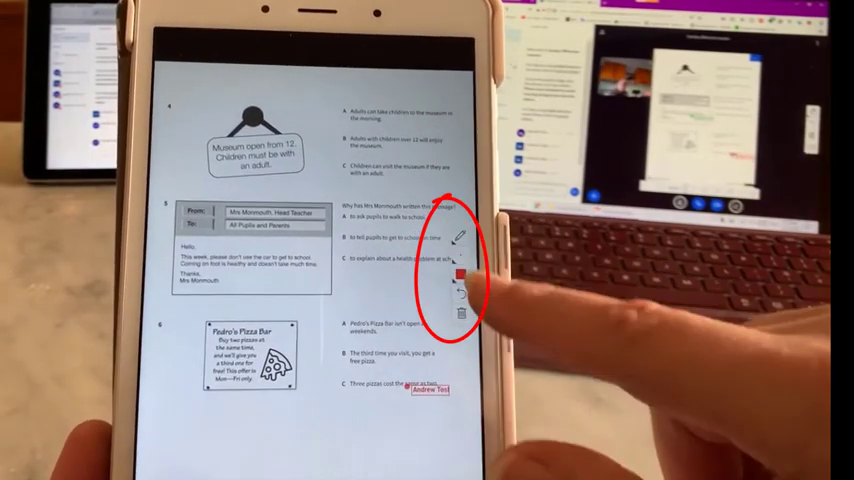
# Pick a drawing tool from the annotation toolbar and mark up the museum worksheet slide.
pyautogui.click(461, 238)
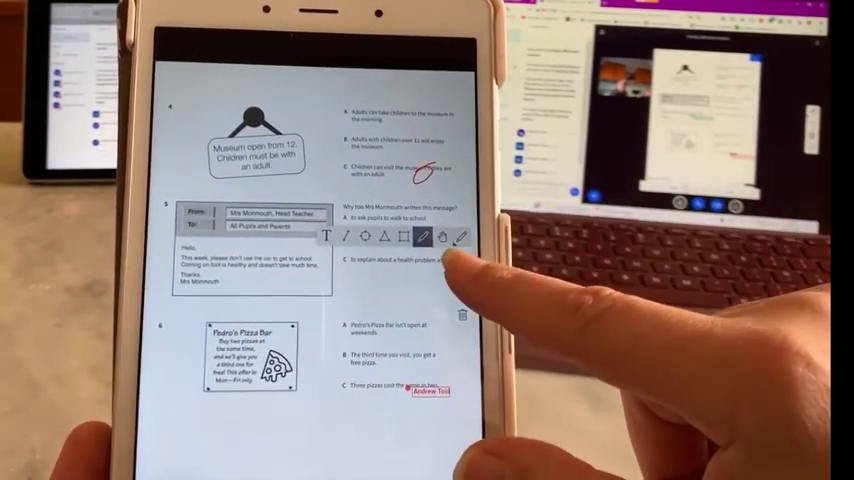
pyautogui.click(442, 237)
pyautogui.write('Tyhbg')
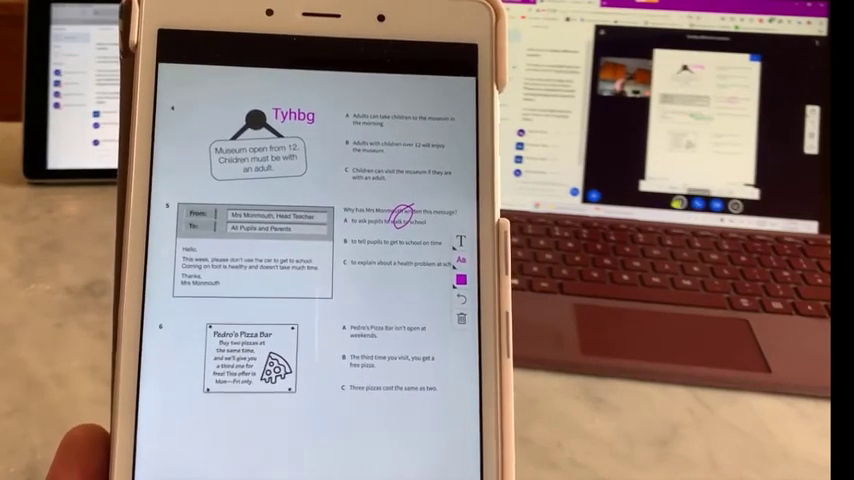
pyautogui.click(622, 408)
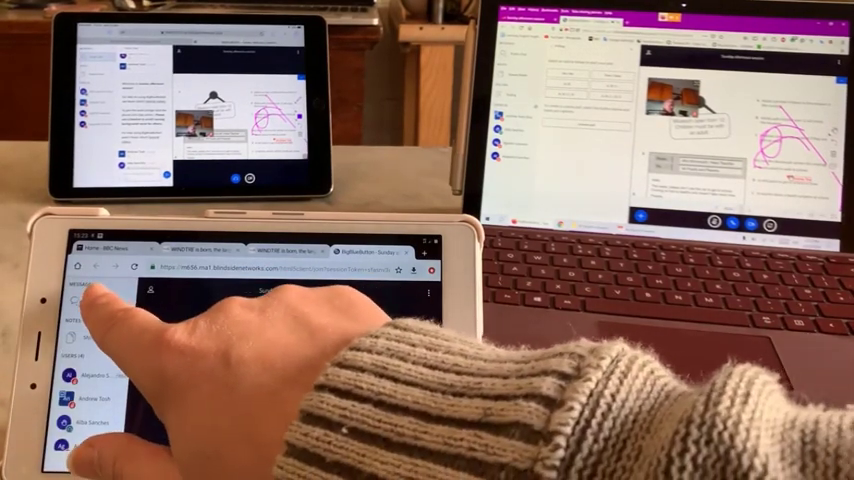
# Open the options for your own entry in the Users list.
pyautogui.click(175, 310)
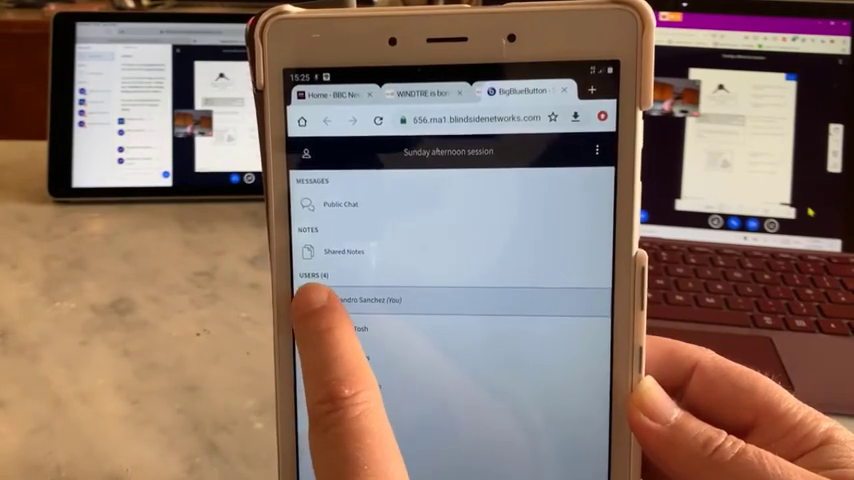
# From your own Users list entry, choose Set status and pick Happy.
pyautogui.click(370, 300)
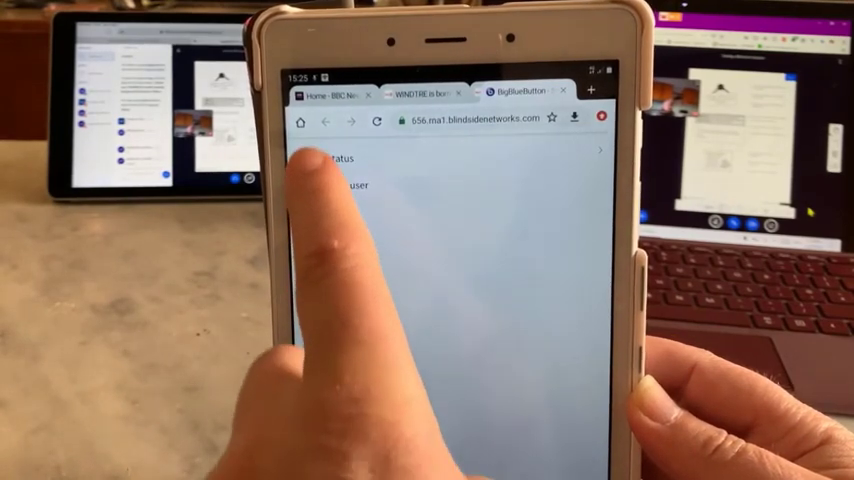
pyautogui.click(331, 159)
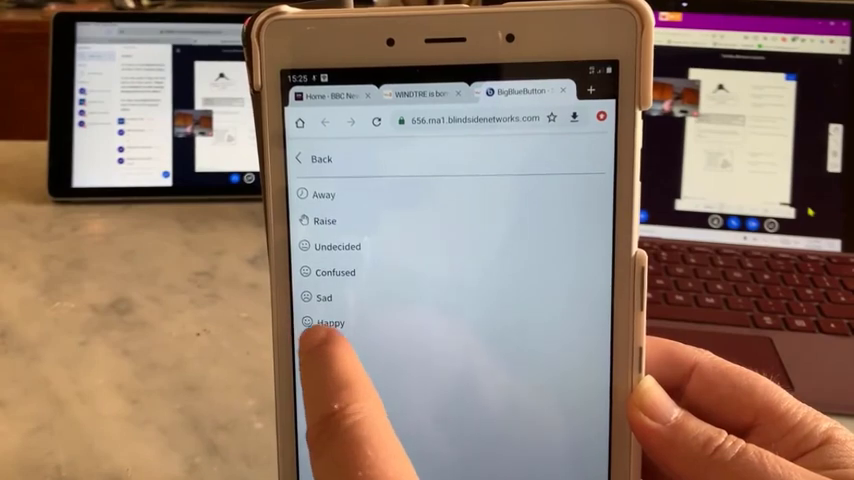
pyautogui.click(329, 322)
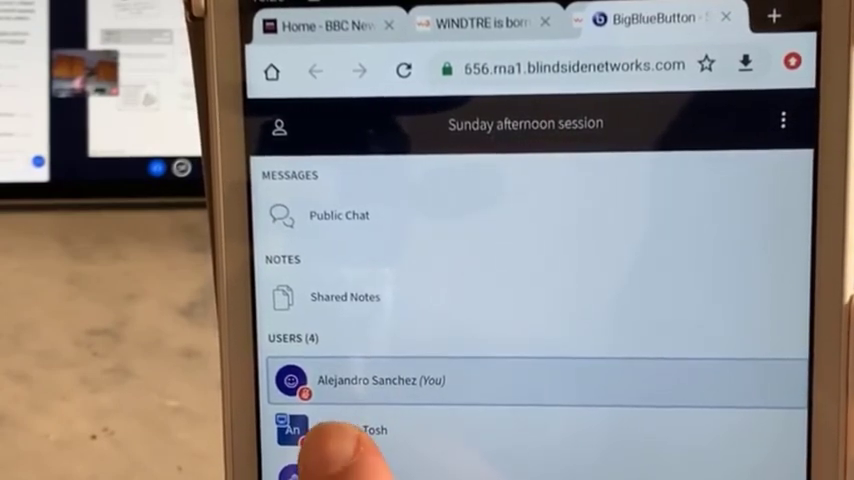
# Post the message 'He' to everyone in Public Chat.
pyautogui.click(340, 214)
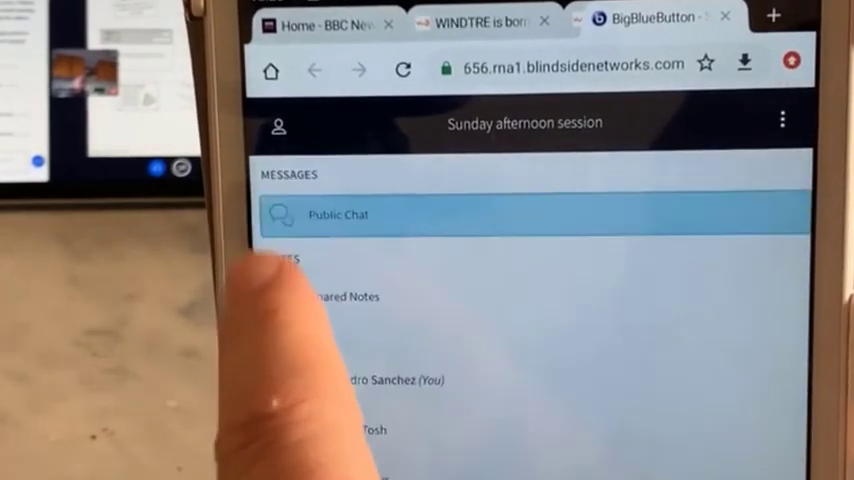
pyautogui.click(340, 214)
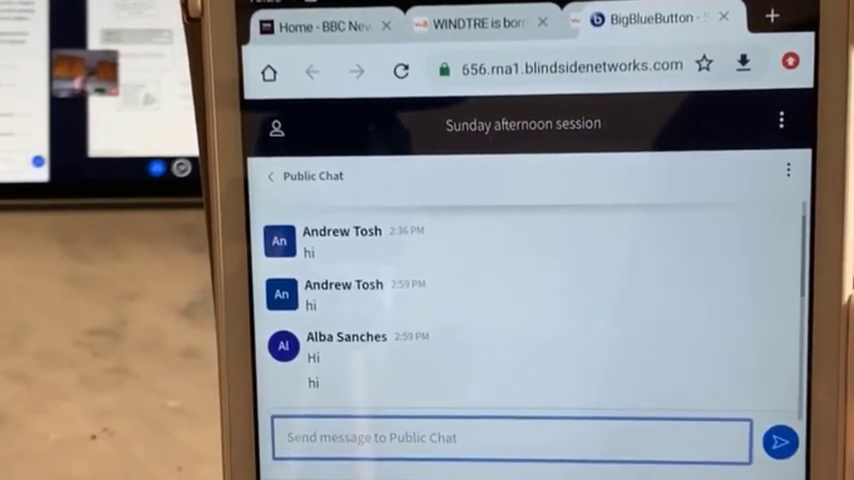
pyautogui.write('He')
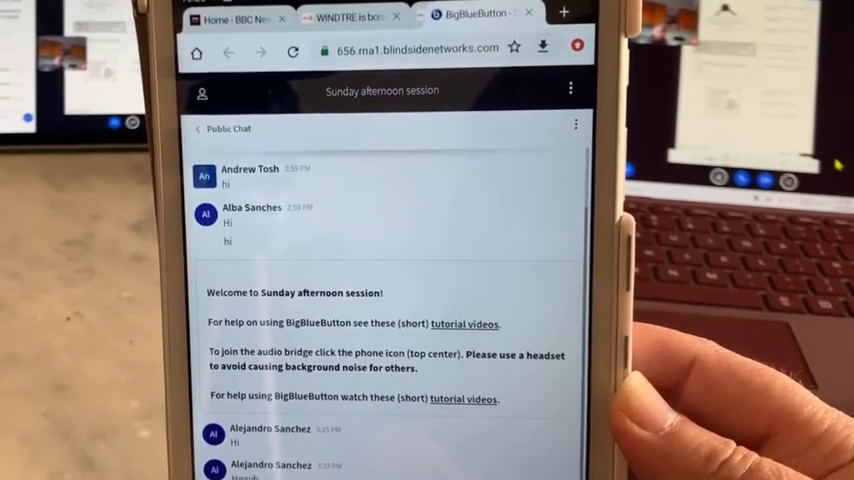
pyautogui.click(200, 91)
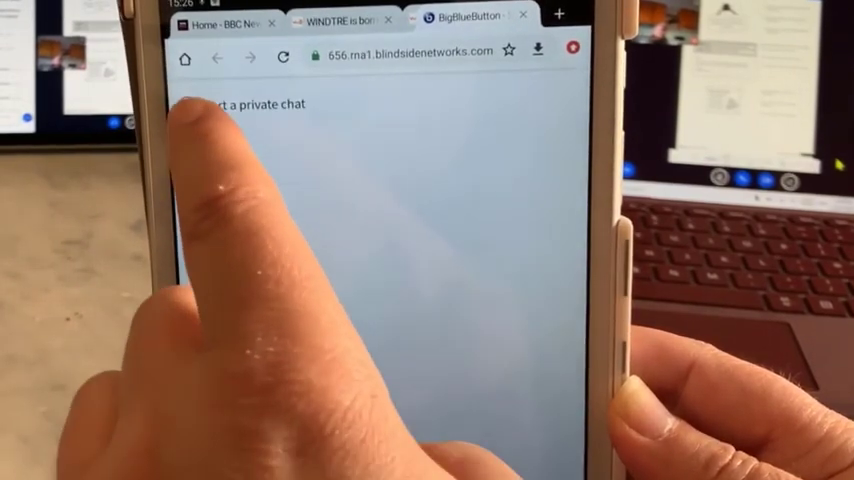
pyautogui.click(260, 104)
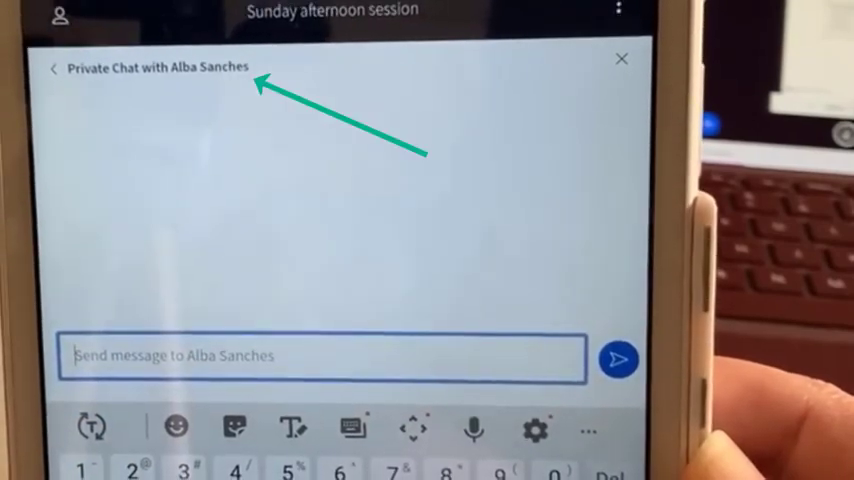
pyautogui.write('You')
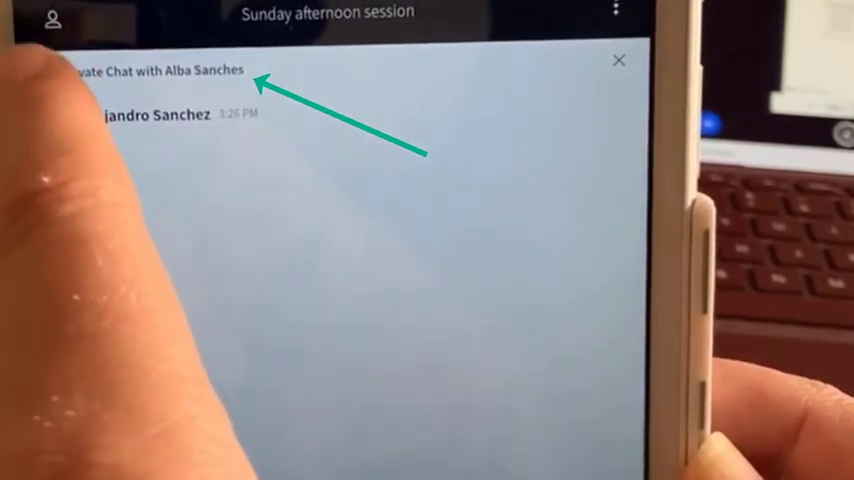
pyautogui.click(619, 60)
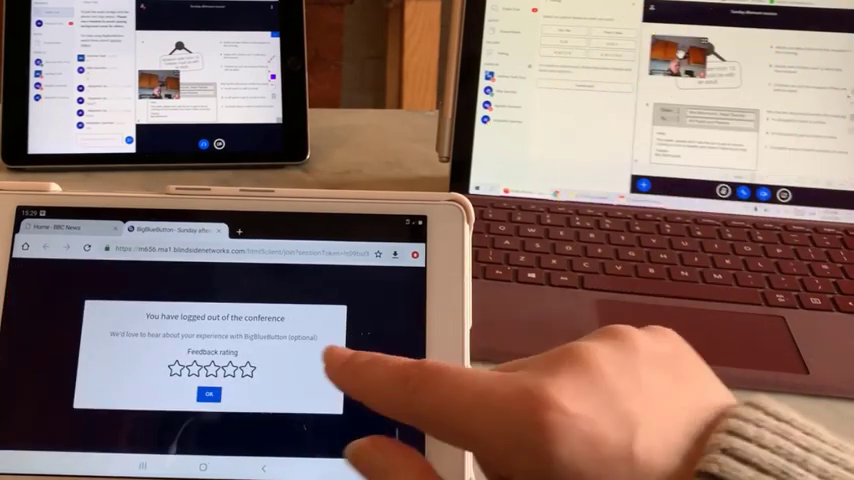
# Rate the session five stars on the post-logout feedback screen.
pyautogui.click(247, 369)
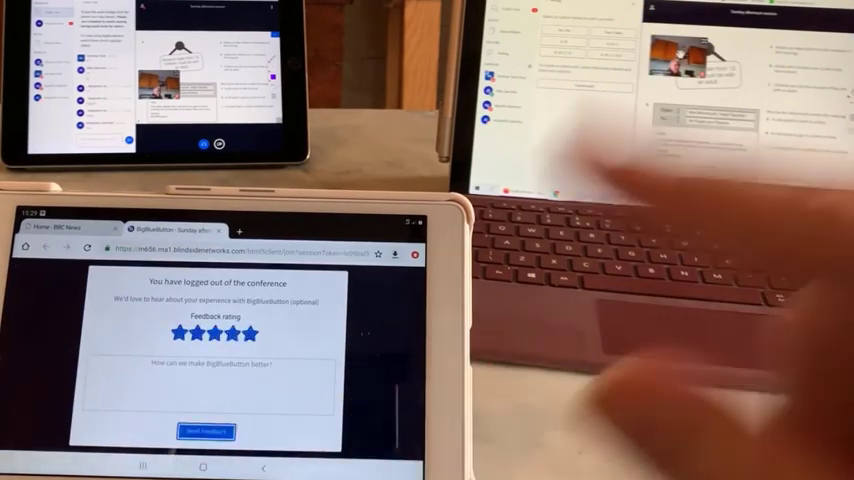